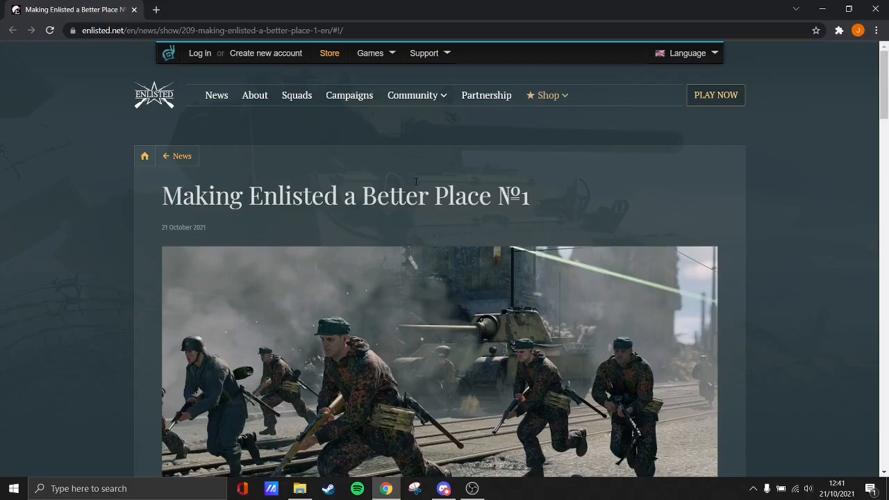
scroll(down, 3)
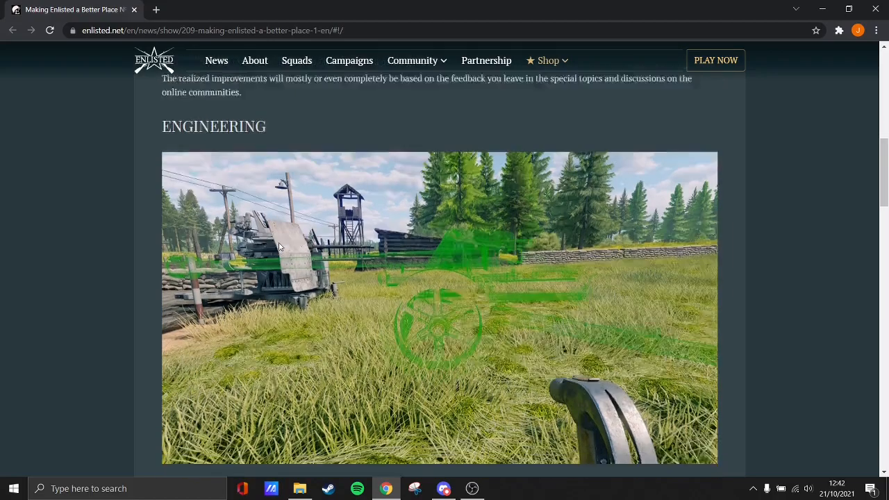
scroll(down, 3)
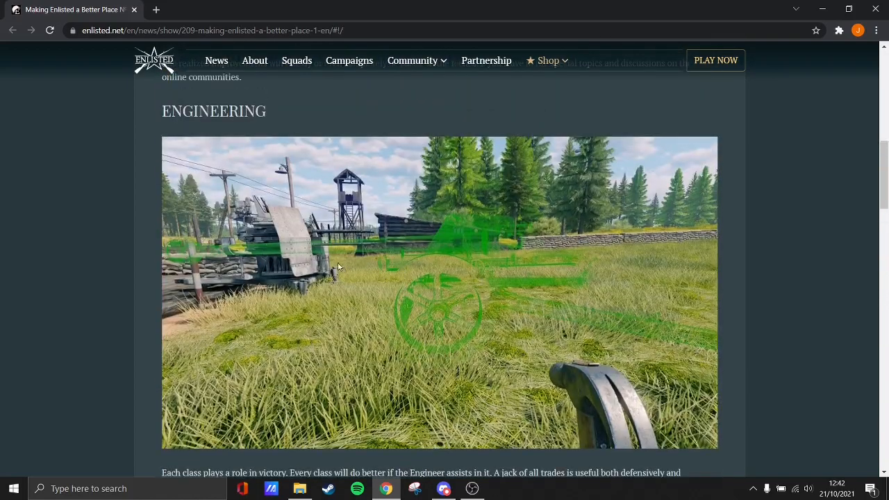
scroll(down, 3)
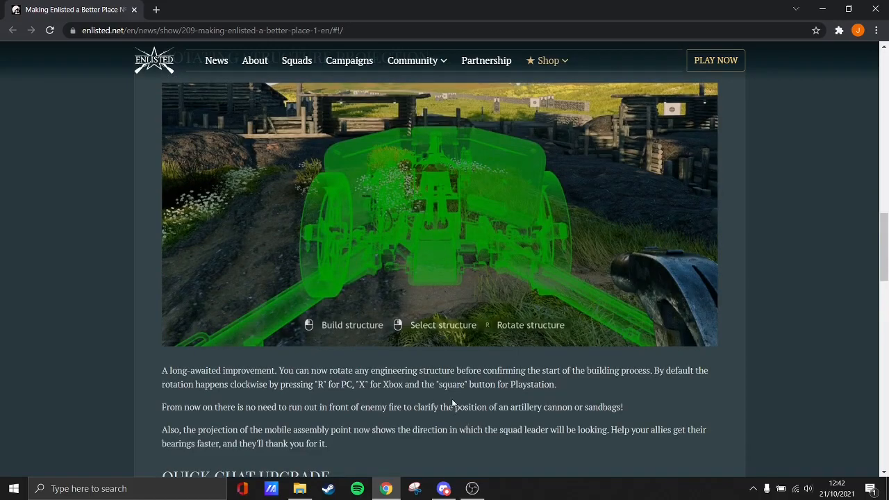
scroll(down, 3)
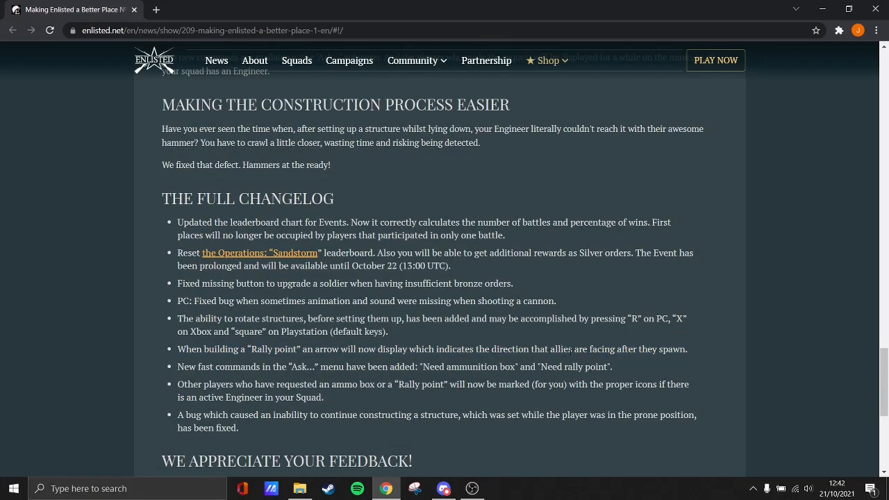
scroll(down, 3)
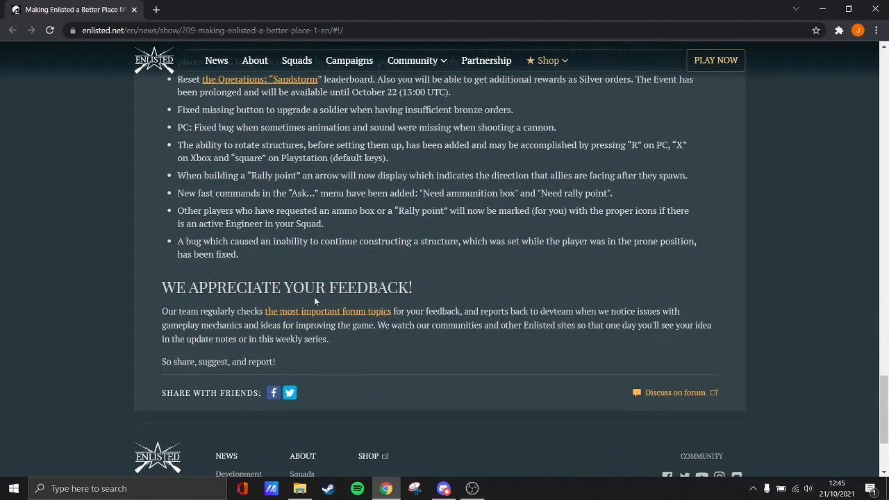